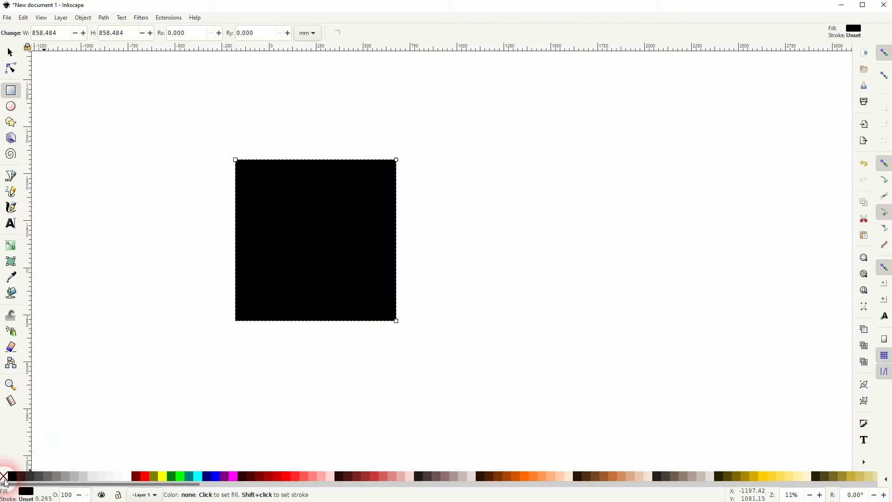
# Step: Remove the black square's fill and draw an overlapping pentagon on top of it
pyautogui.click(4, 477)
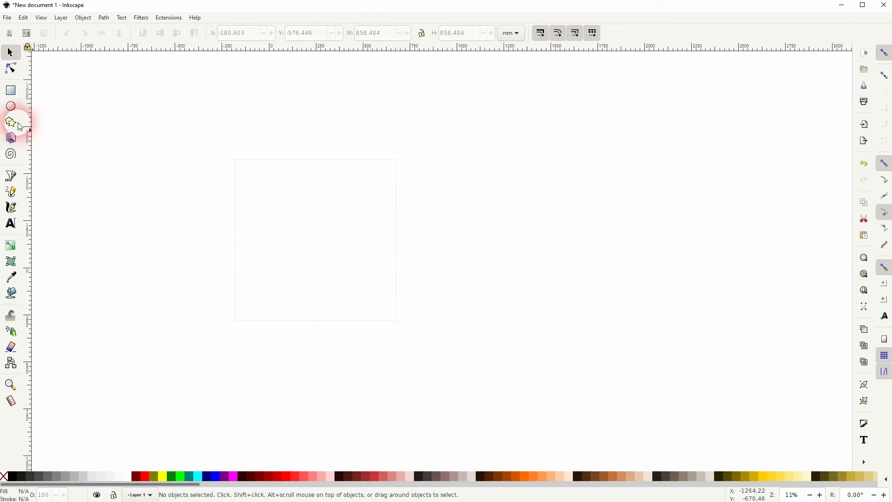
pyautogui.click(10, 122)
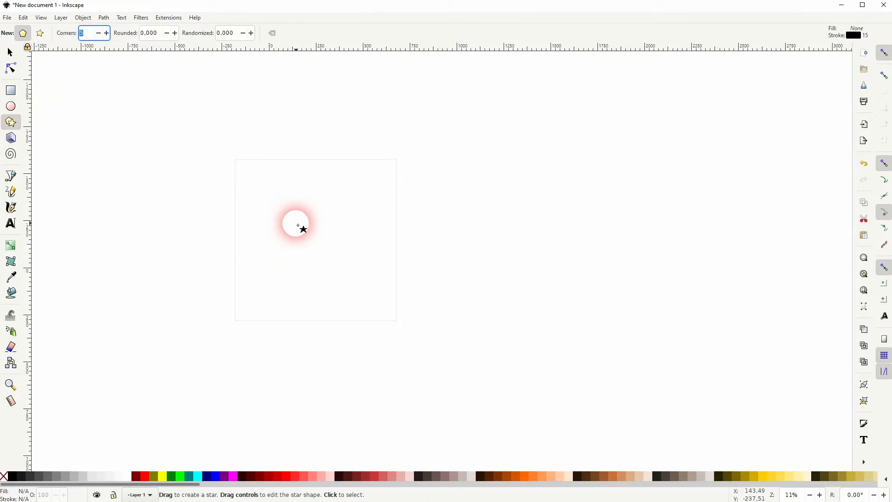
pyautogui.moveTo(302, 228); pyautogui.dragTo(302, 132)
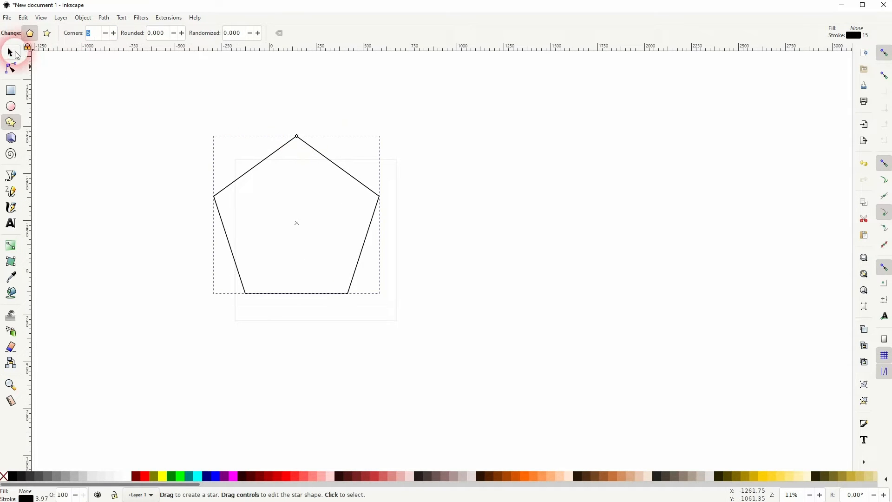
# Step: Give the square and the pentagon a 15 px stroke width
pyautogui.click(9, 51)
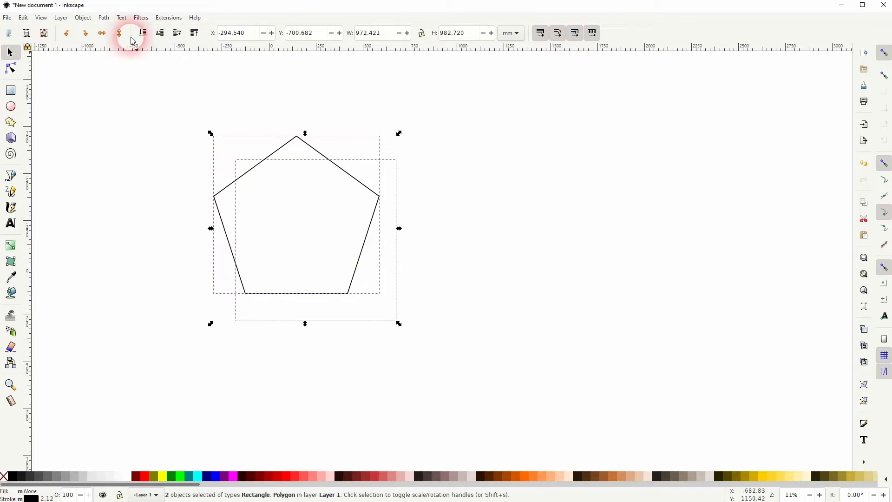
pyautogui.click(83, 17)
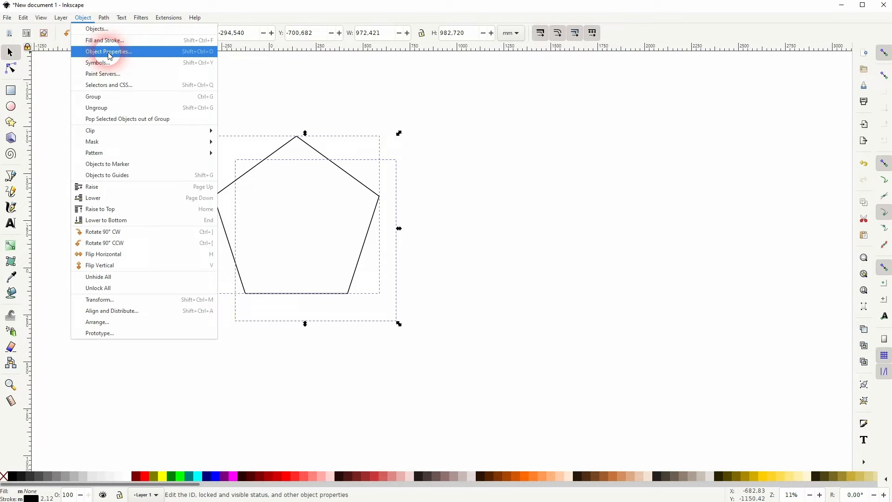
pyautogui.click(104, 40)
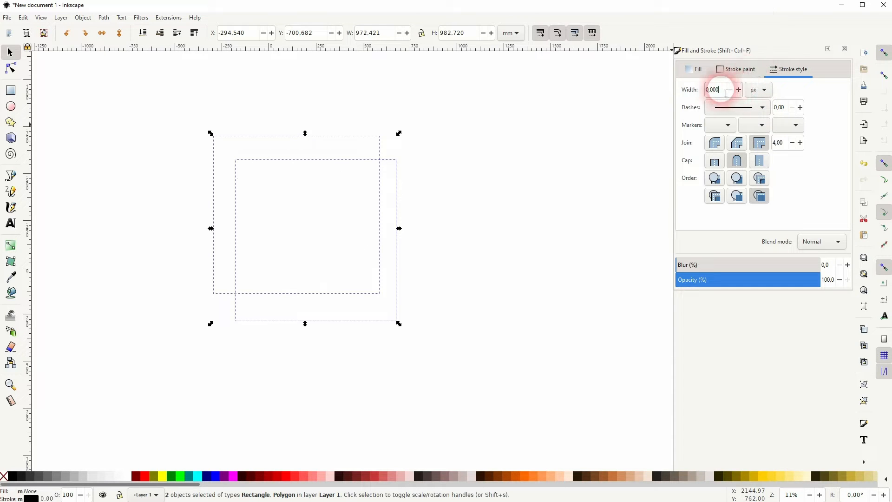
pyautogui.write('15.000')
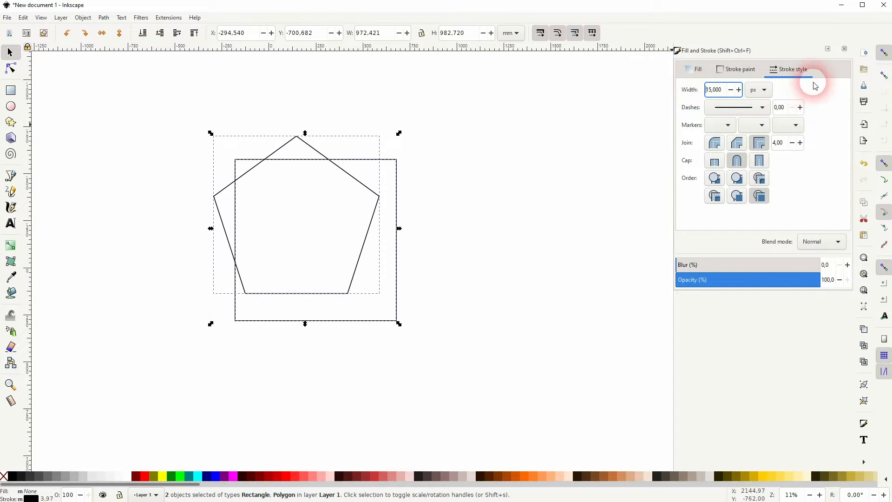
pyautogui.click(83, 17)
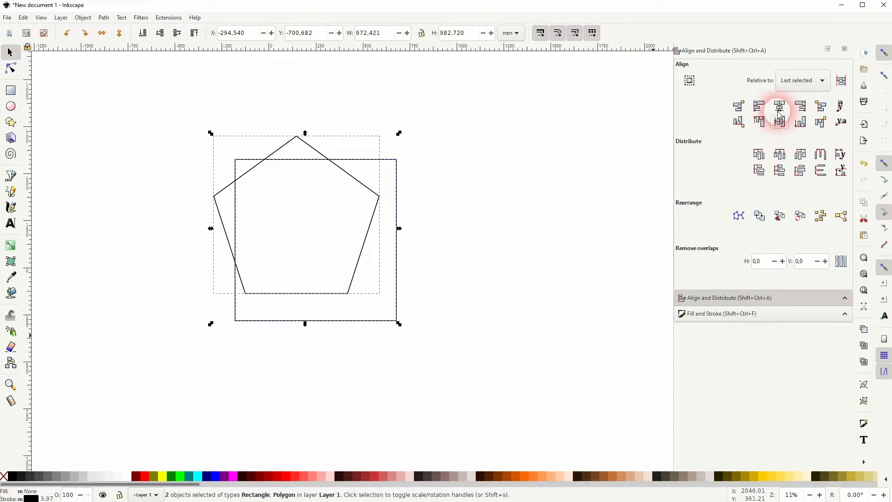
# Step: Centre the pentagon on the square and spread three grouped copies evenly across the canvas
pyautogui.click(780, 122)
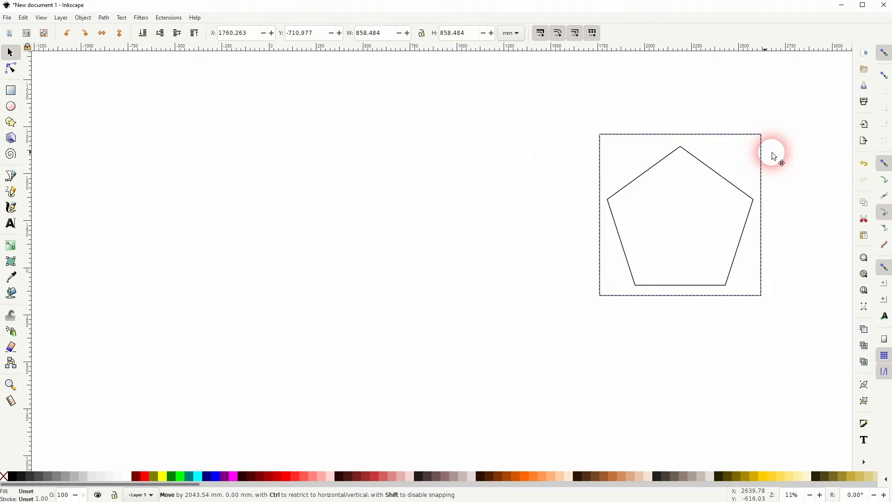
pyautogui.moveTo(773, 157); pyautogui.dragTo(676, 185)
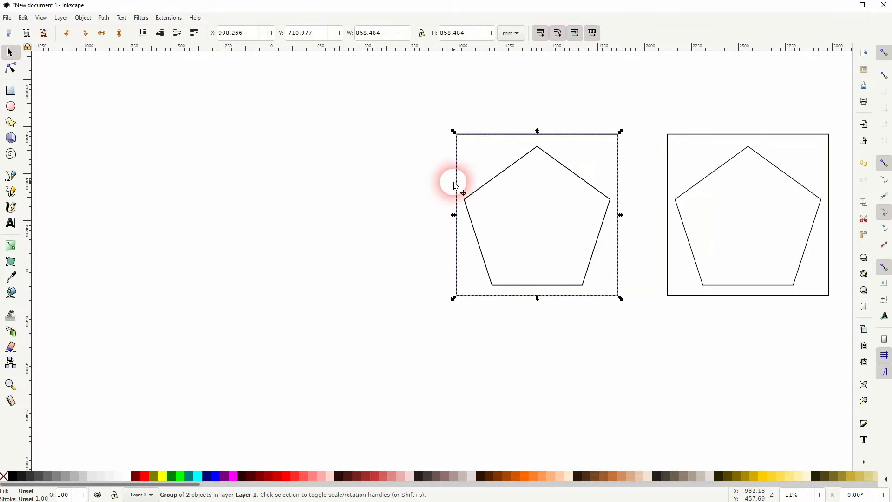
pyautogui.moveTo(456, 185); pyautogui.dragTo(97, 185)
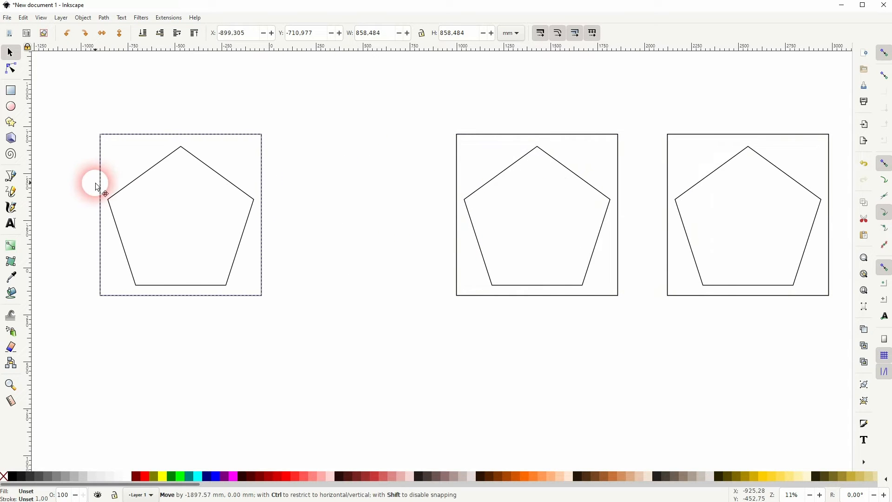
pyautogui.moveTo(97, 187); pyautogui.dragTo(617, 177)
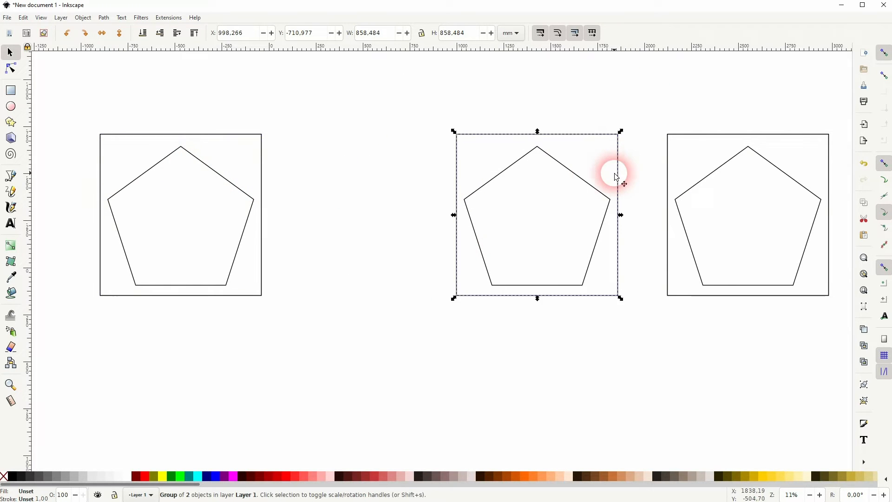
pyautogui.moveTo(615, 173); pyautogui.dragTo(502, 327)
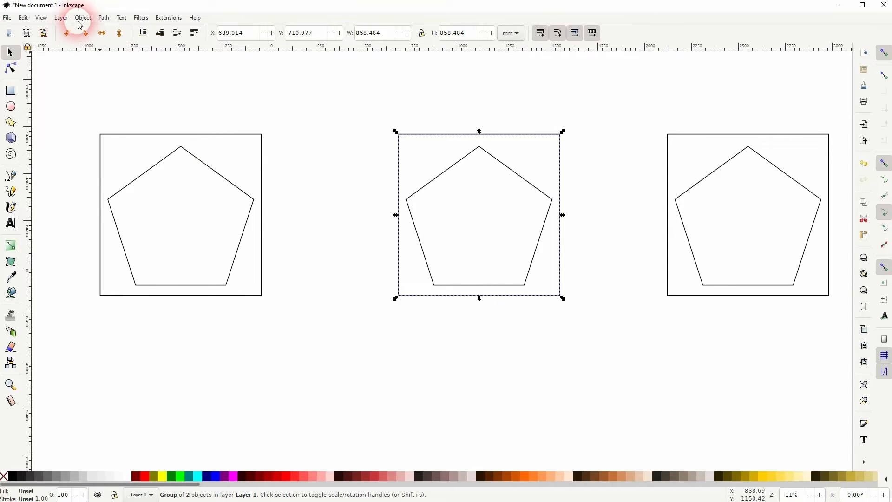
pyautogui.click(83, 17)
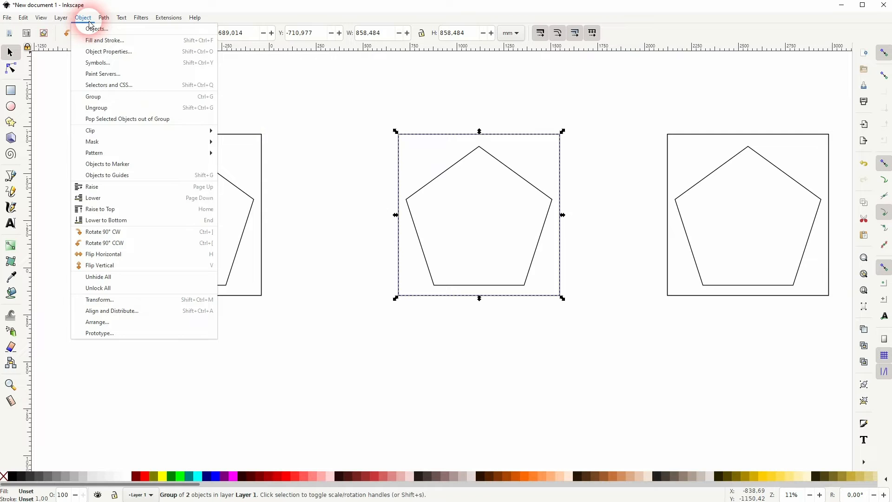
pyautogui.click(100, 299)
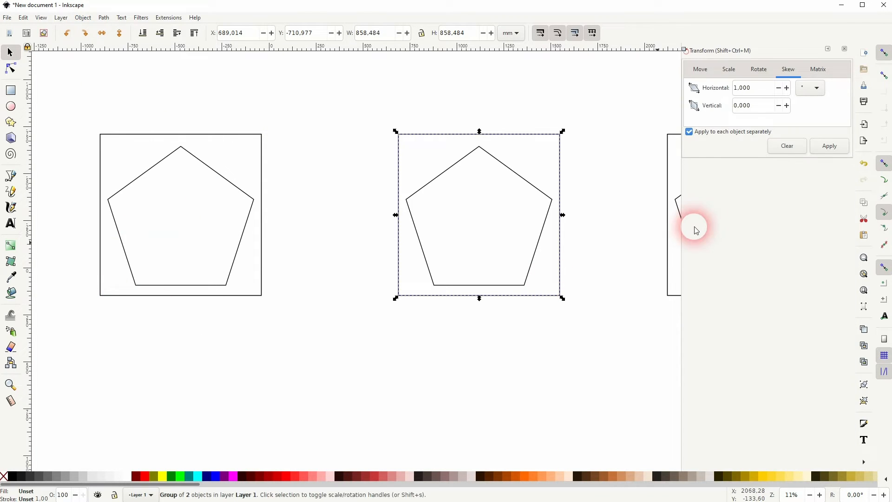
pyautogui.click(788, 69)
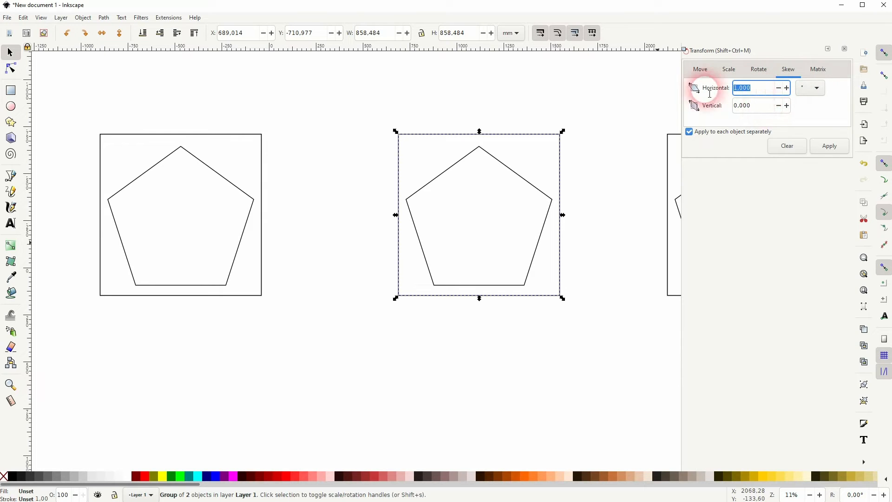
pyautogui.write('12')
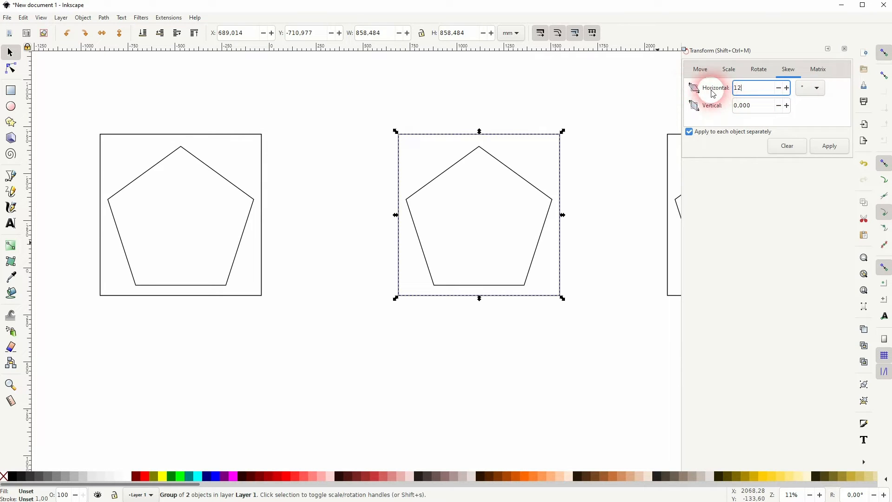
pyautogui.click(830, 145)
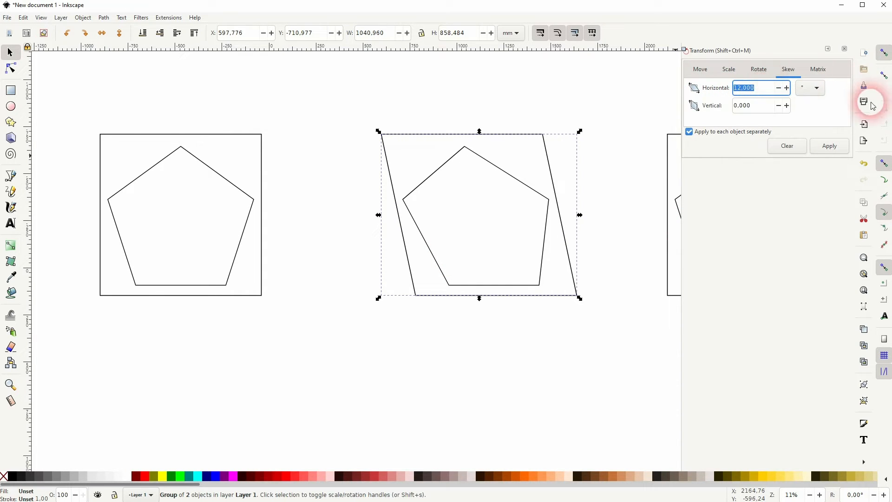
pyautogui.click(829, 145)
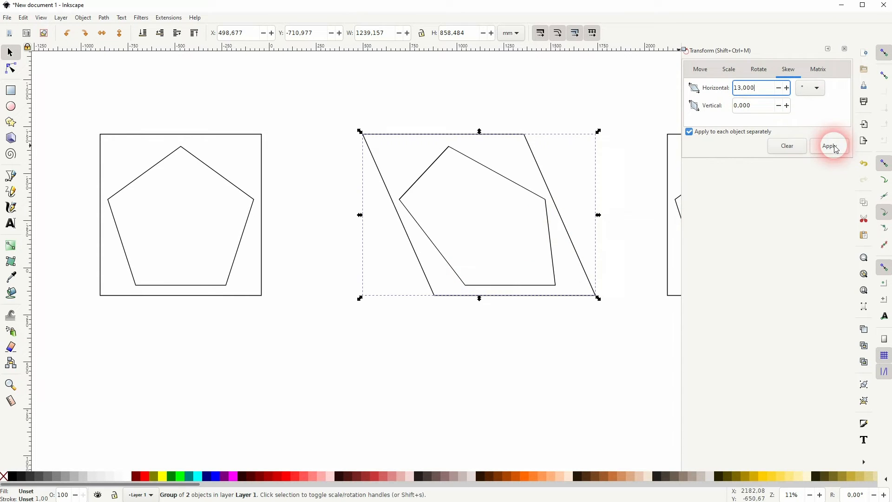
pyautogui.click(830, 145)
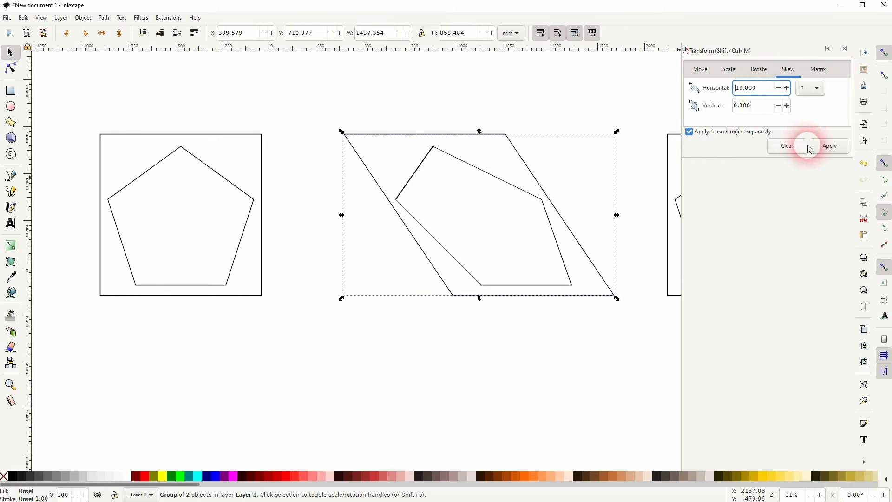
pyautogui.click(829, 146)
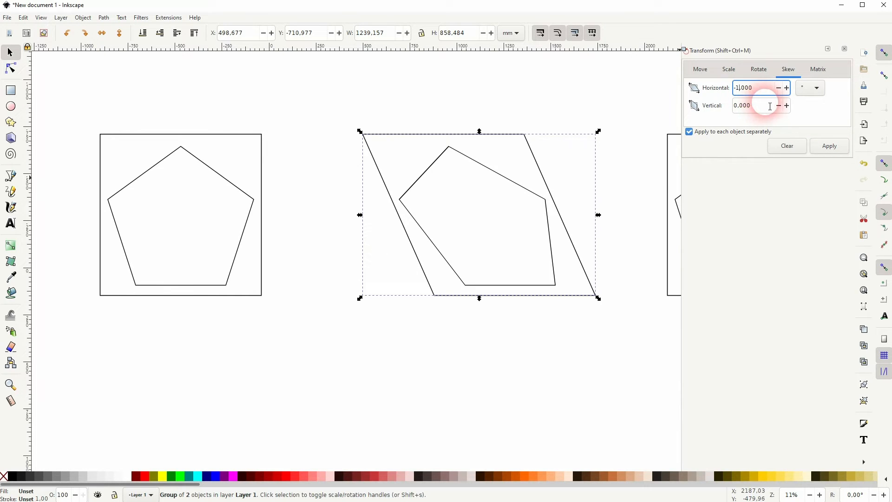
pyautogui.click(829, 146)
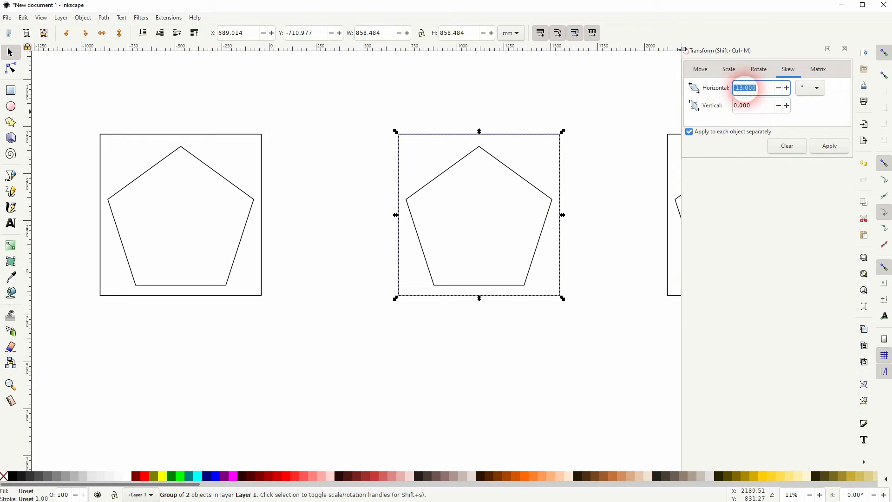
# Step: Skew the middle group by applying a 5° vertical skew several times
pyautogui.write('5')
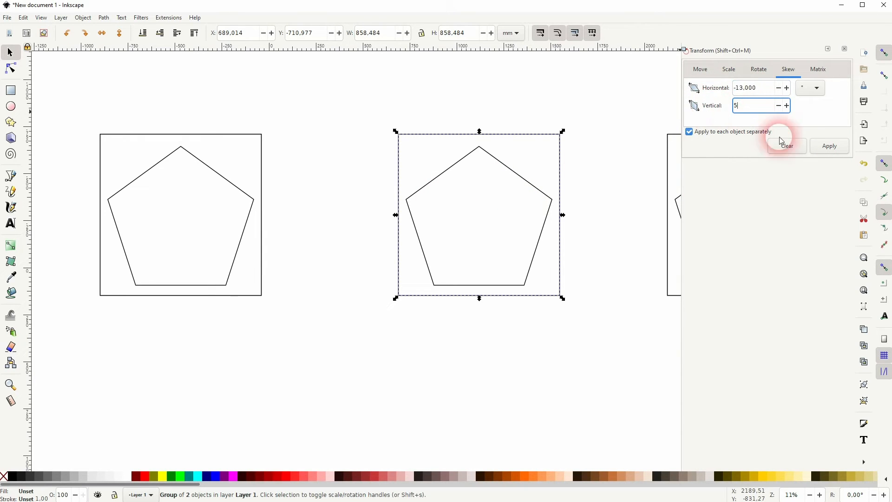
pyautogui.click(829, 145)
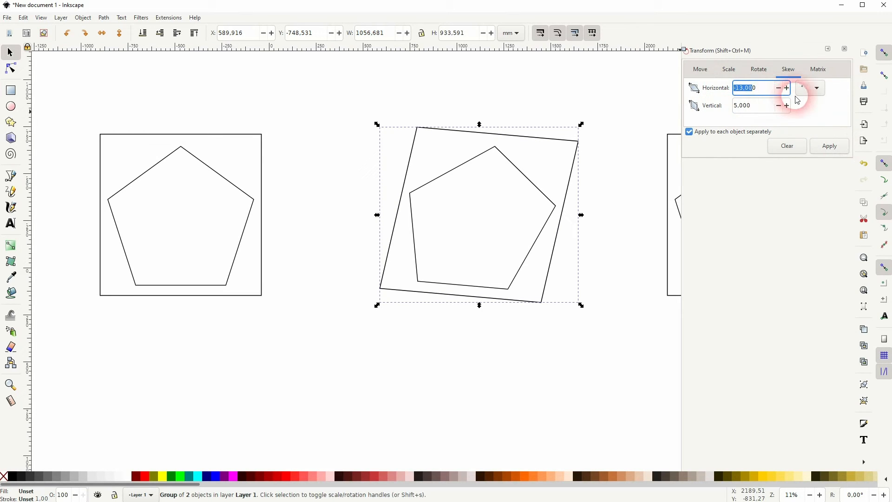
pyautogui.click(830, 145)
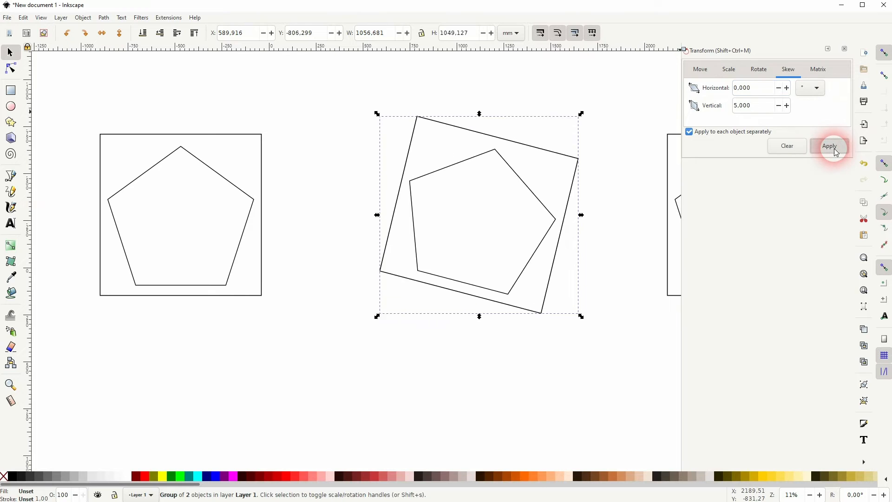
pyautogui.click(830, 145)
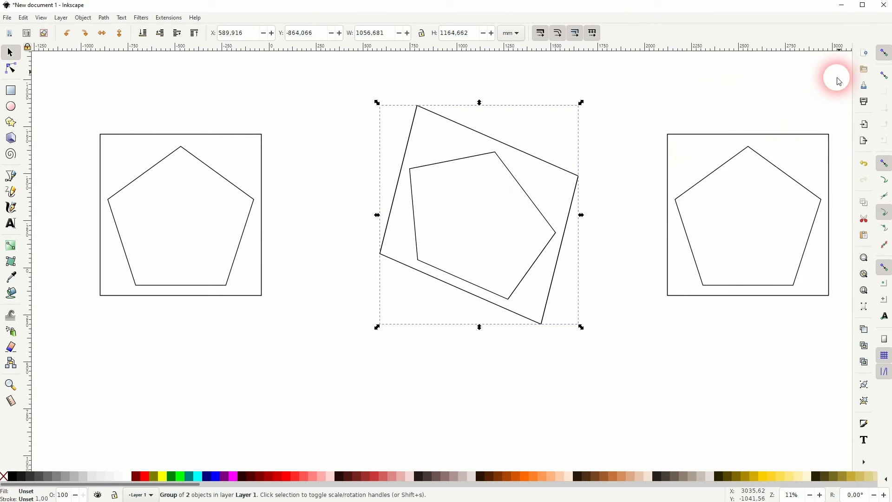
pyautogui.click(747, 215)
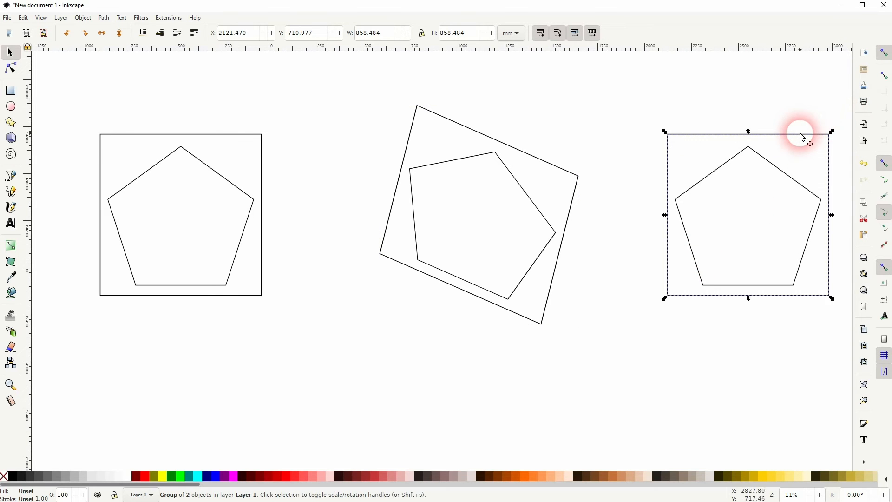
# Step: Slant the right-hand group by hand, both sideways and vertically
pyautogui.moveTo(803, 136); pyautogui.dragTo(794, 292)
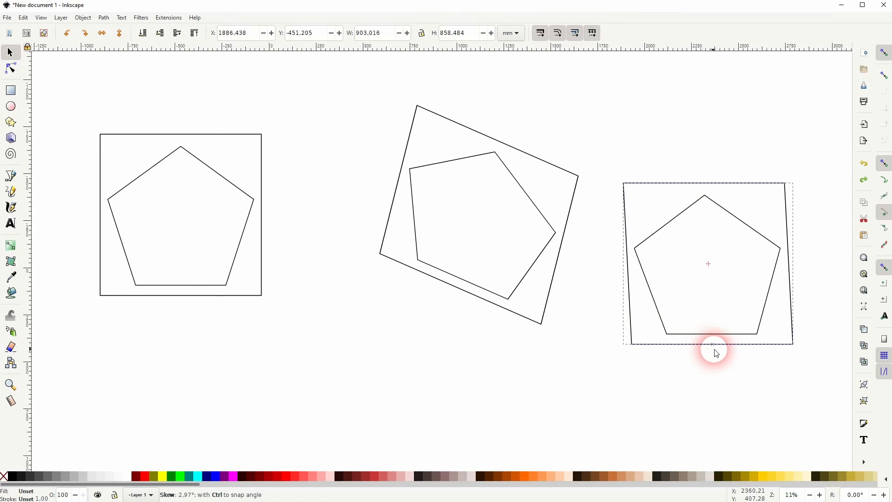
pyautogui.moveTo(714, 347); pyautogui.dragTo(683, 348)
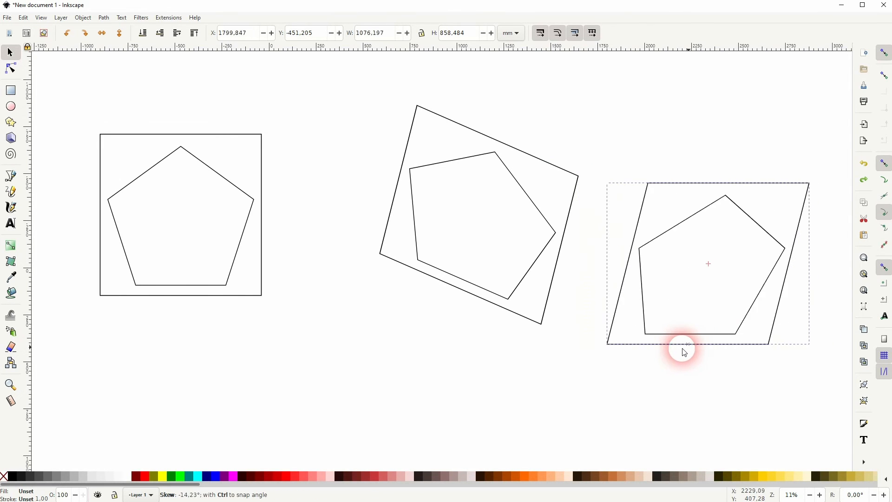
pyautogui.moveTo(683, 348); pyautogui.dragTo(836, 256)
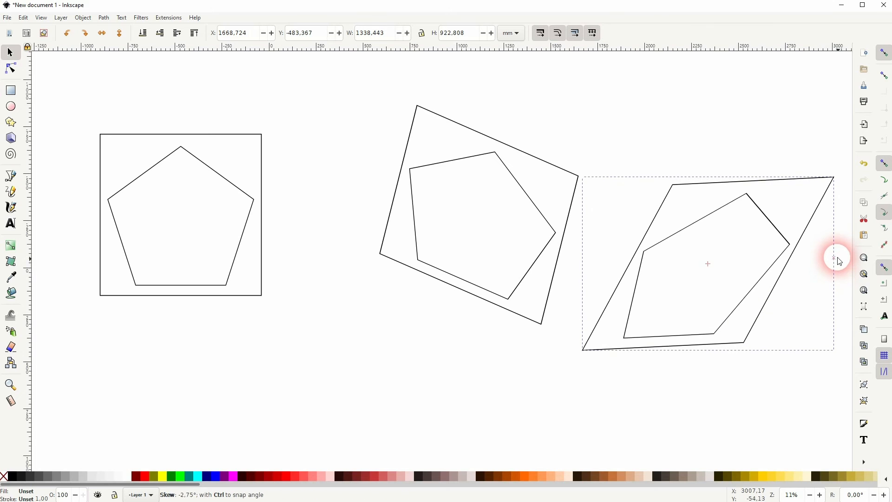
pyautogui.moveTo(837, 258); pyautogui.dragTo(829, 292)
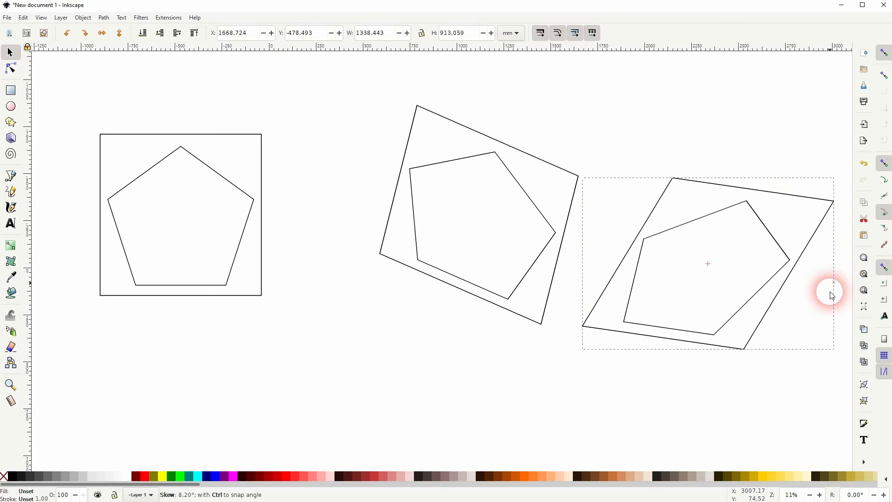
pyautogui.moveTo(832, 291); pyautogui.dragTo(730, 388)
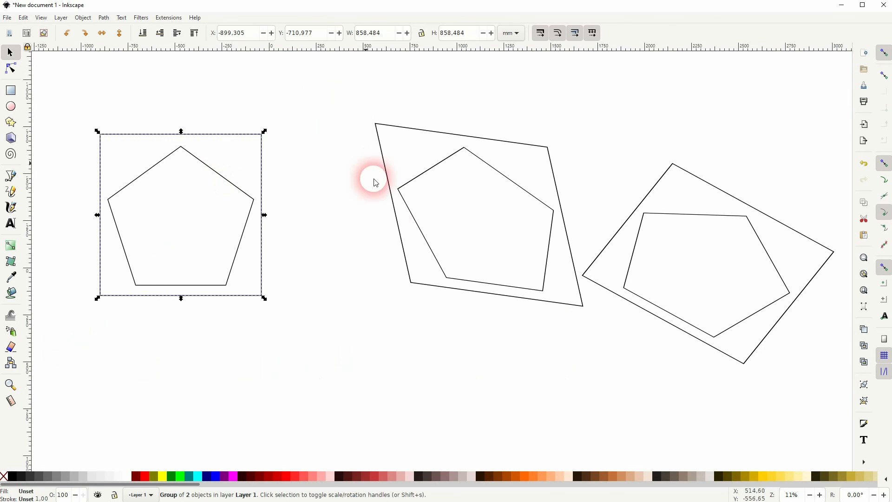
pyautogui.moveTo(493, 270)
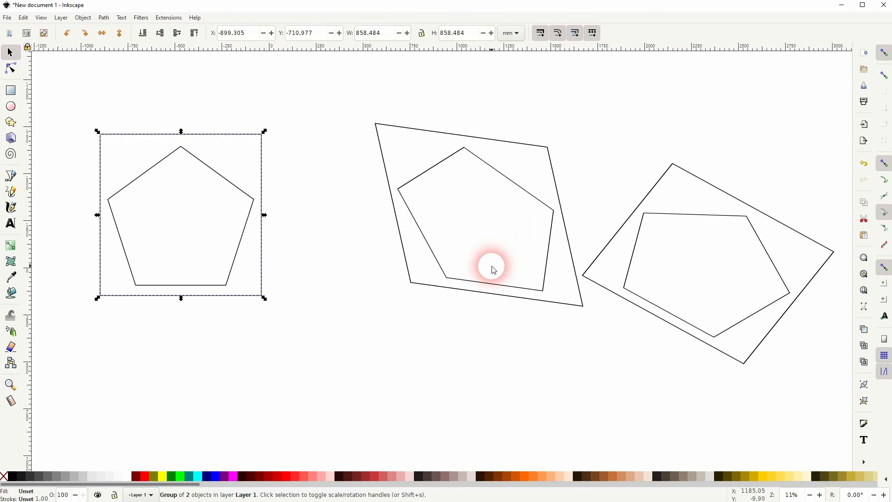